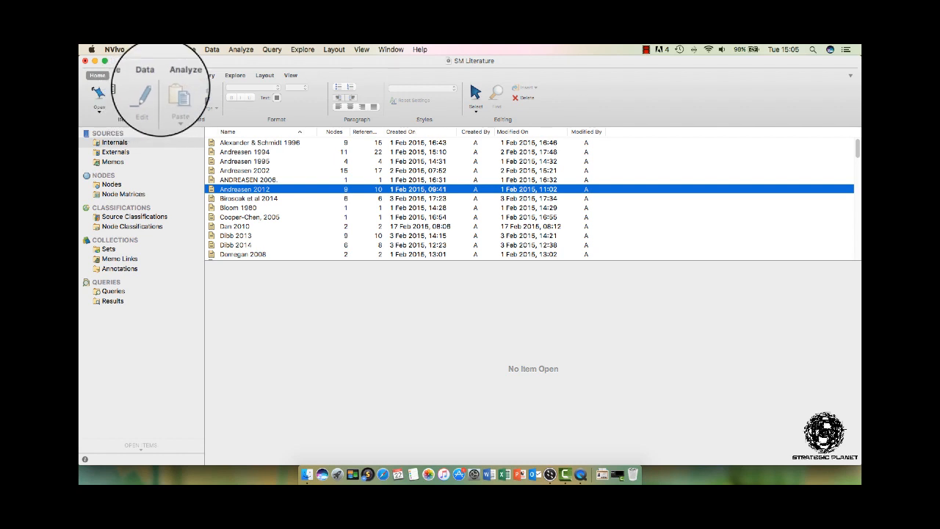
# Step: Browse the Analyze and Home ribbons, then show the Nodes list with Definition, Problems and Process
pyautogui.click(117, 73)
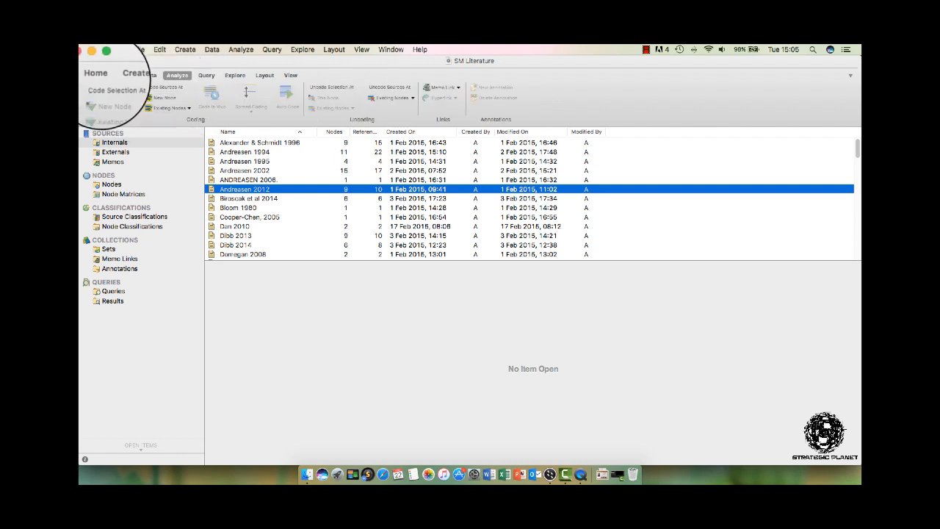
pyautogui.click(97, 75)
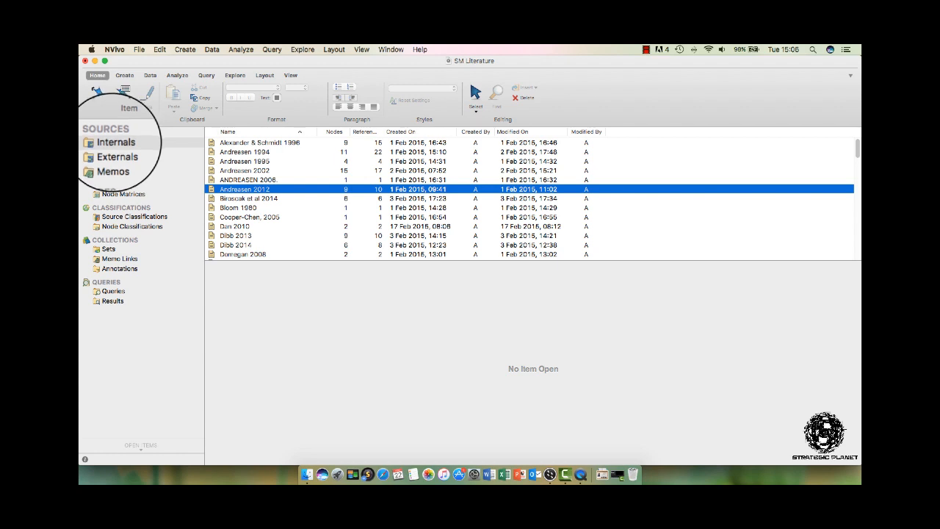
pyautogui.click(114, 141)
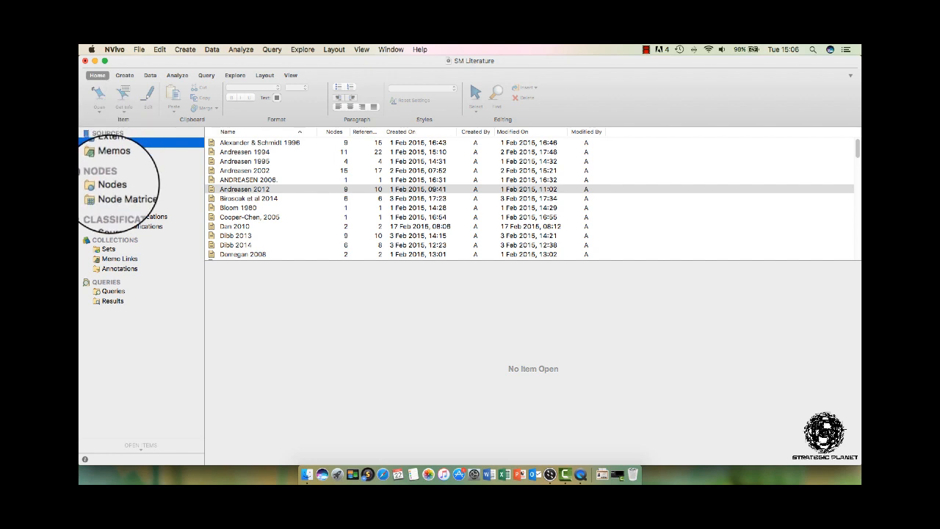
pyautogui.click(112, 185)
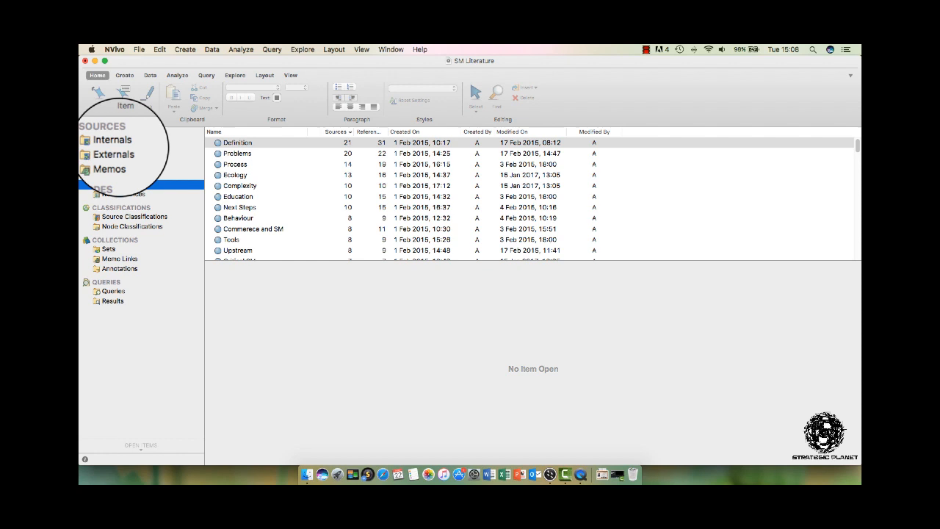
# Step: Show the Internals sources list and select the Evans et al 2008 source
pyautogui.click(112, 141)
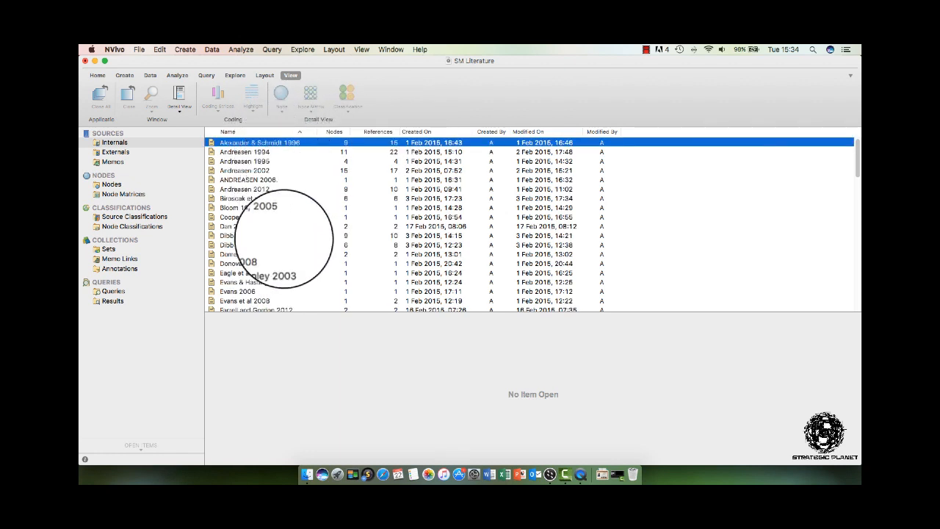
pyautogui.click(243, 300)
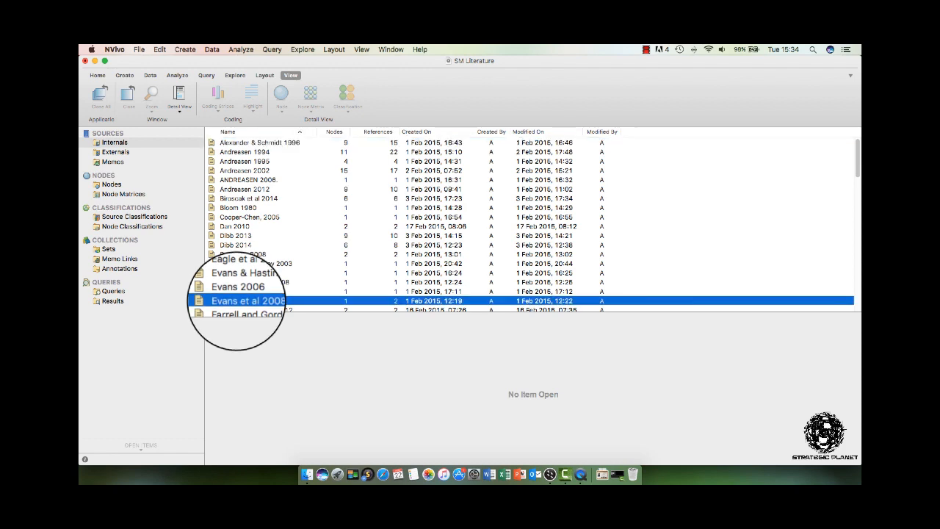
# Step: Display Evans et al 2008 in Detail View with its citation and highlighted coded passages
pyautogui.doubleClick(246, 300)
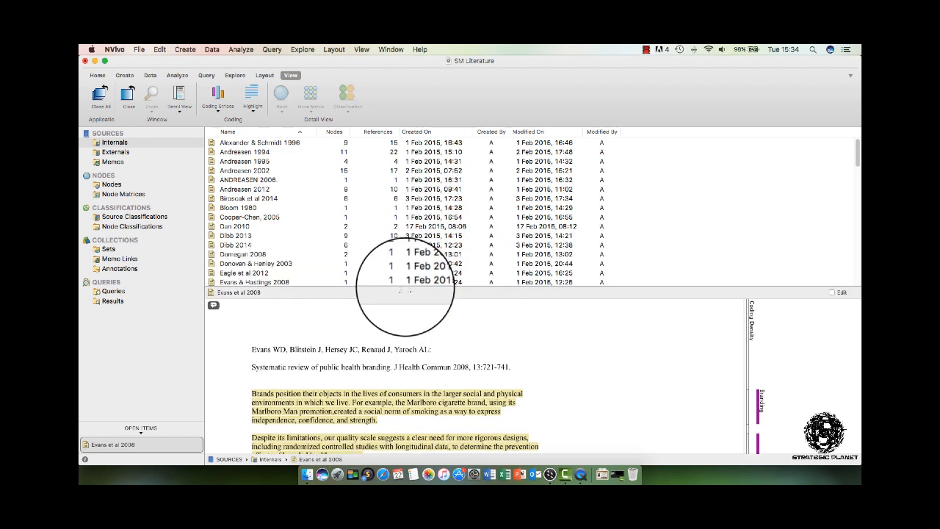
pyautogui.scroll(-3)
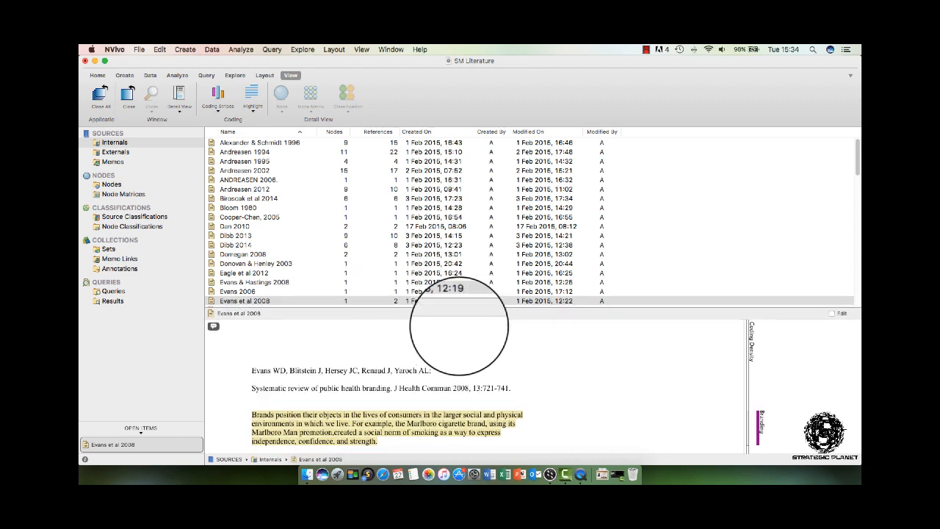
pyautogui.scroll(-3)
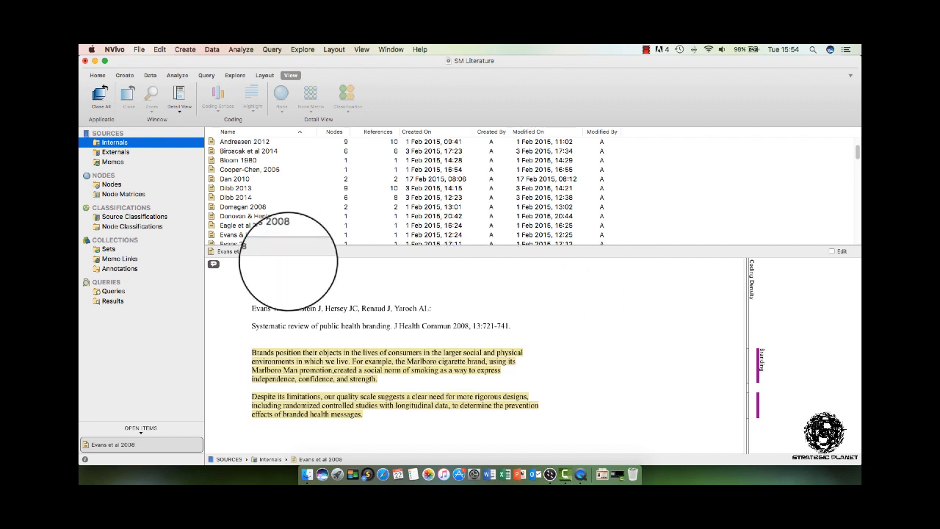
# Step: Show all nodes with source and reference counts, sorted alphabetically by Name
pyautogui.click(111, 184)
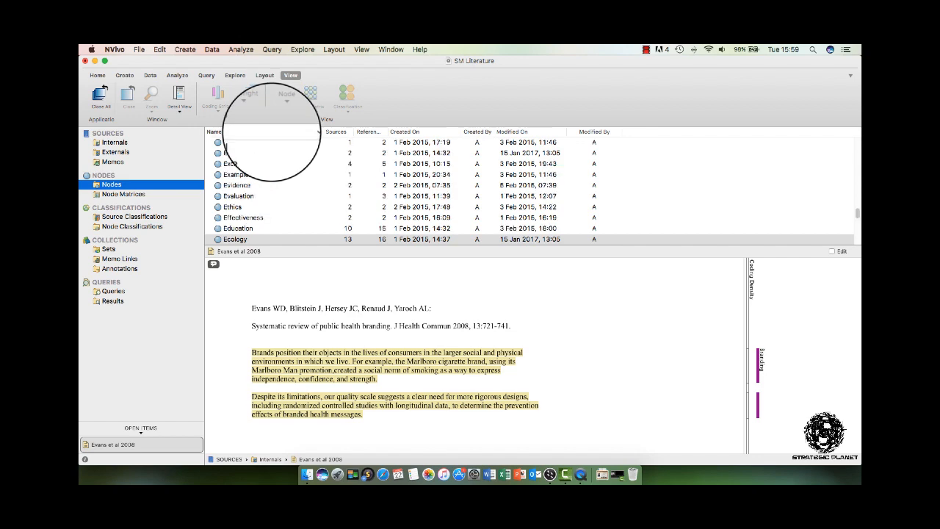
pyautogui.click(214, 132)
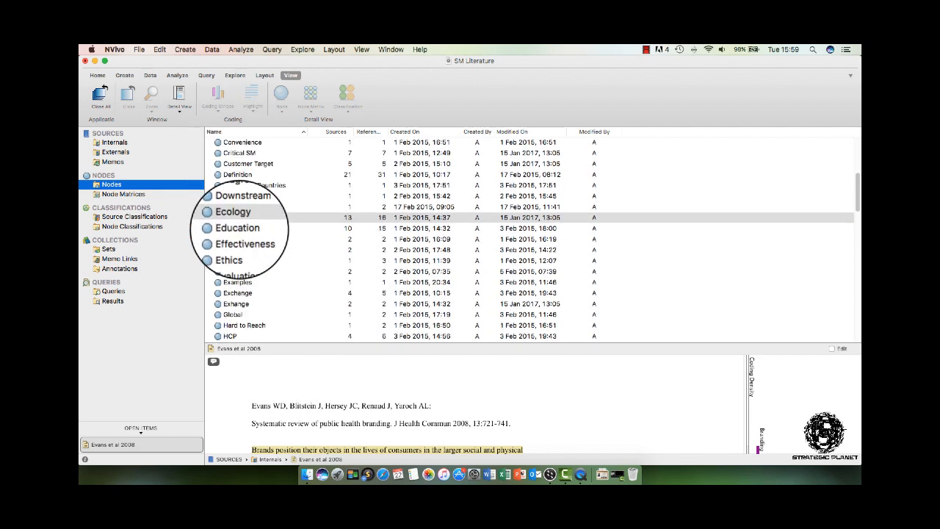
pyautogui.scroll(3)
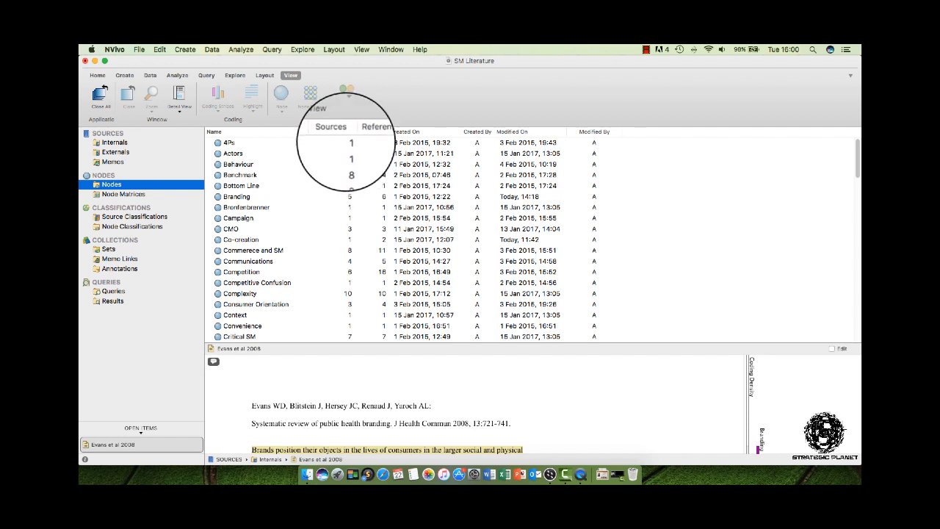
# Step: Sort the nodes by their Sources count, descending
pyautogui.click(332, 132)
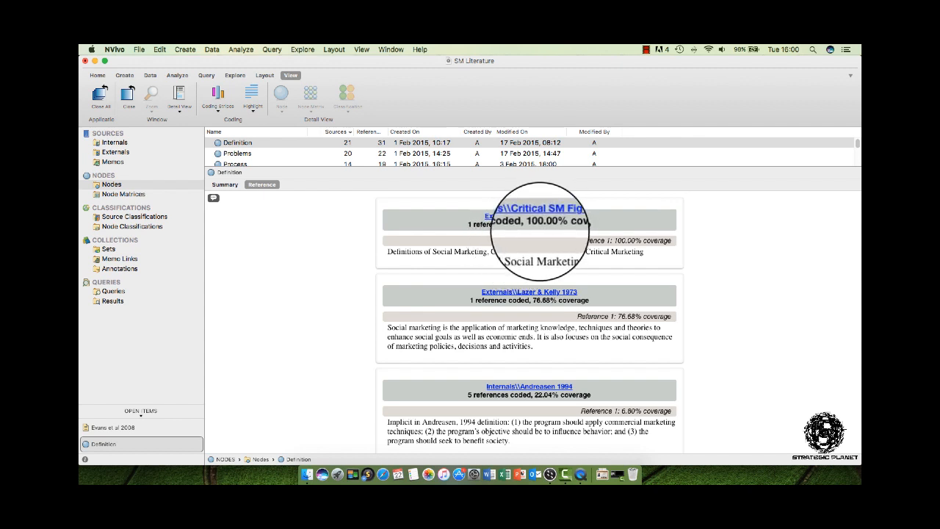
pyautogui.scroll(-3)
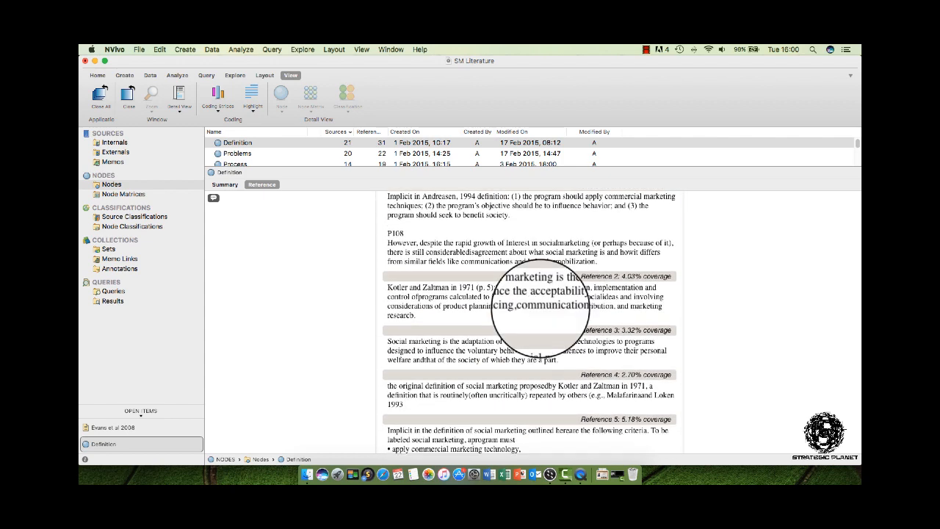
pyautogui.scroll(-3)
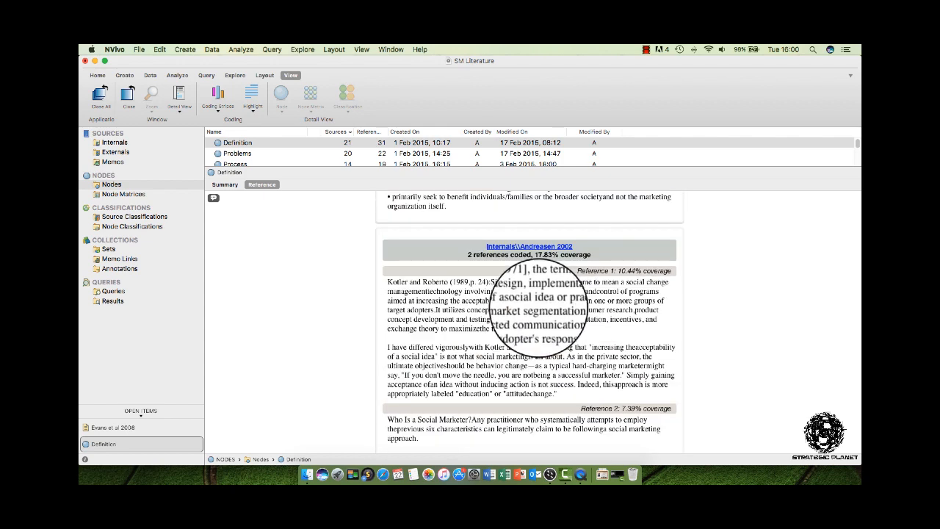
pyautogui.scroll(-3)
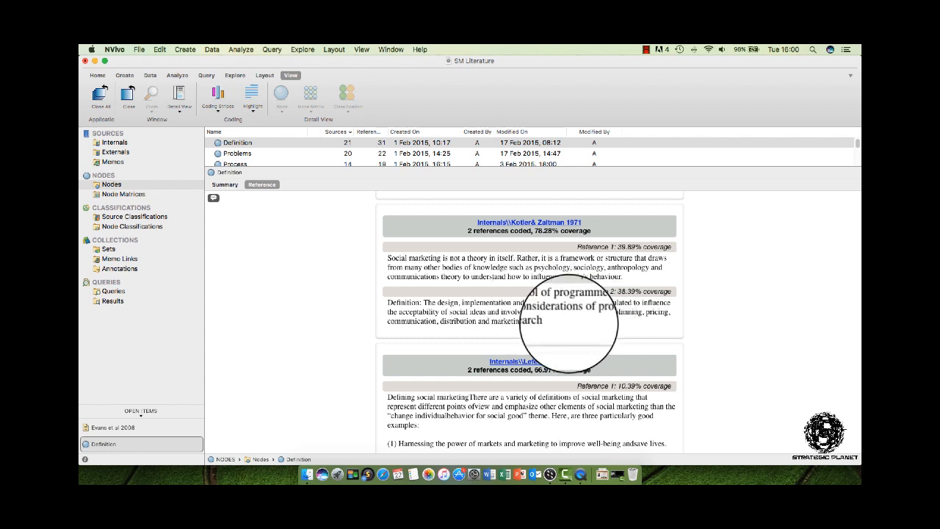
pyautogui.scroll(-3)
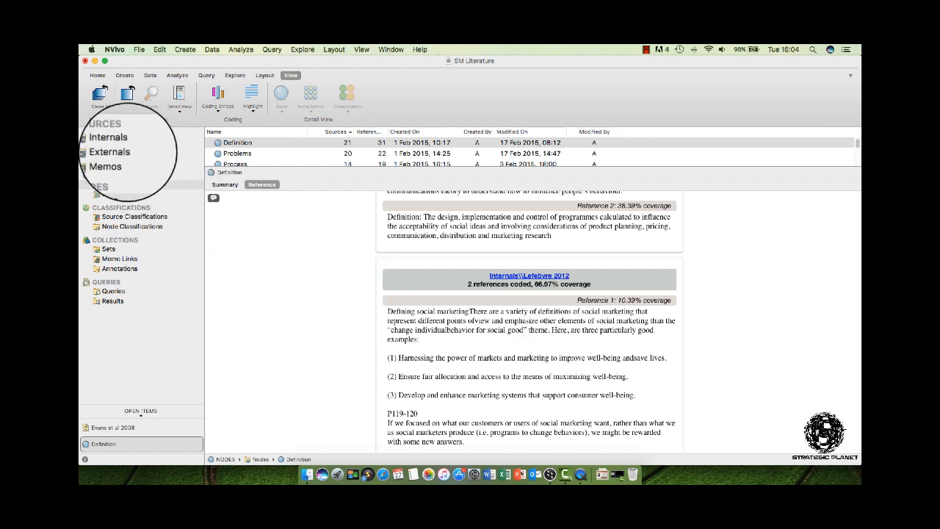
pyautogui.click(109, 131)
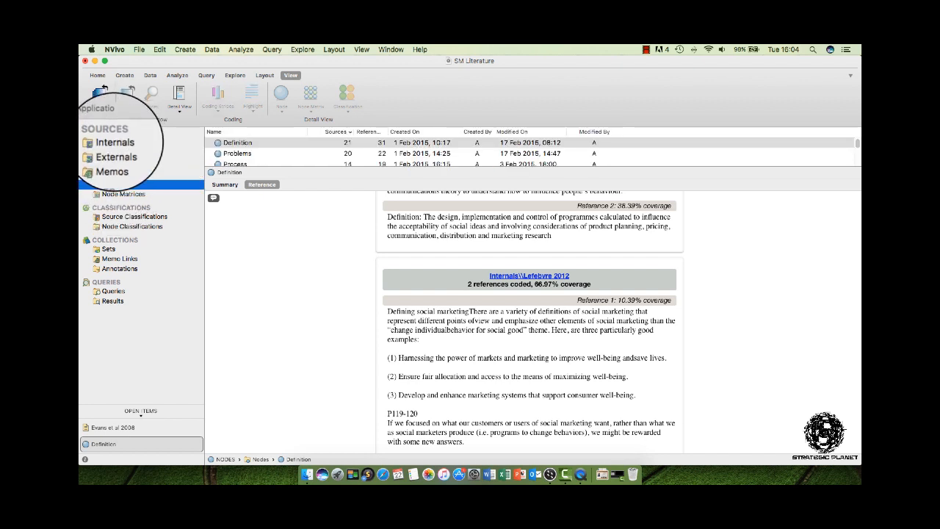
pyautogui.click(110, 185)
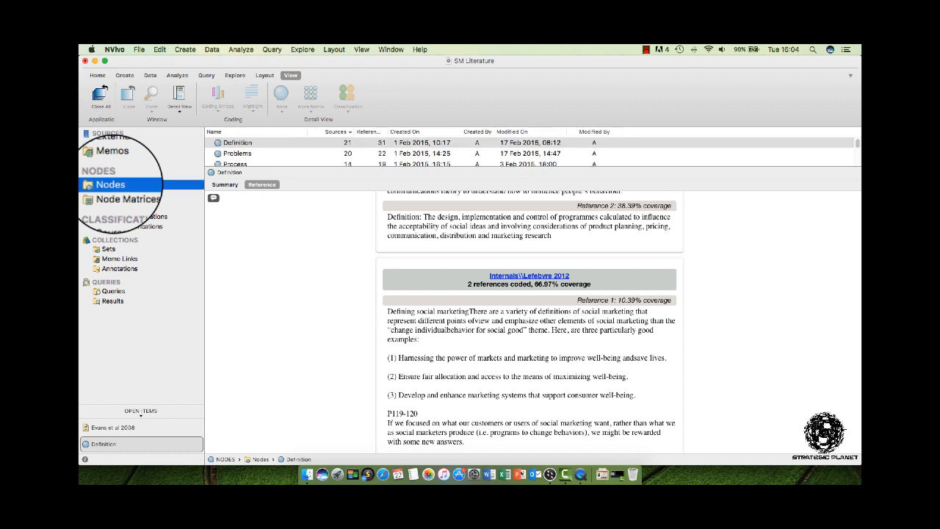